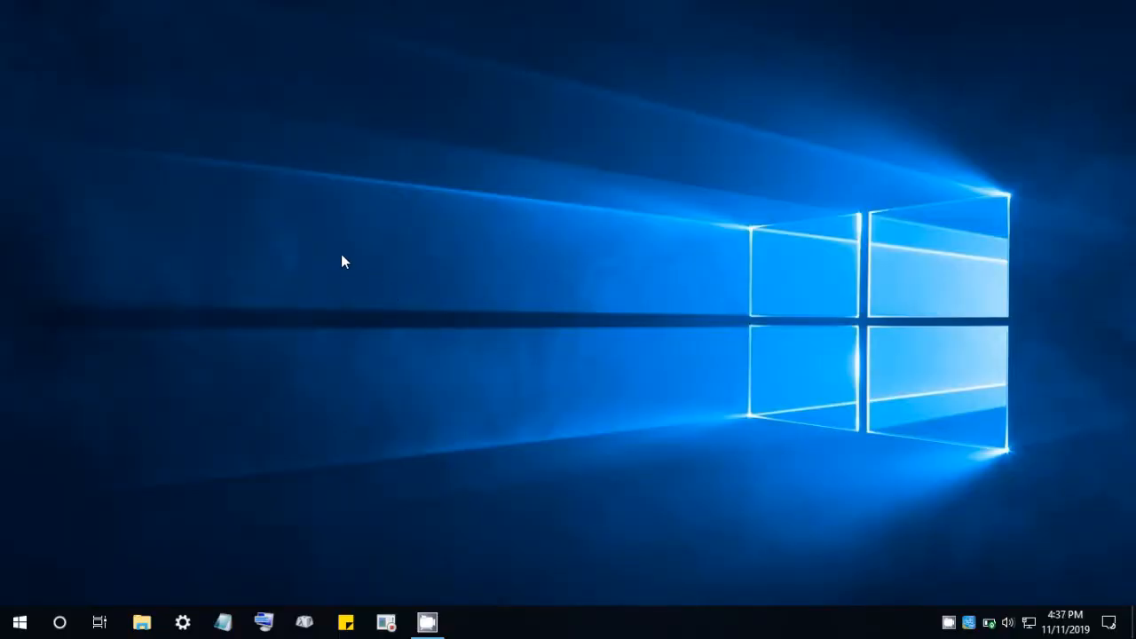
mouse_move(318, 245)
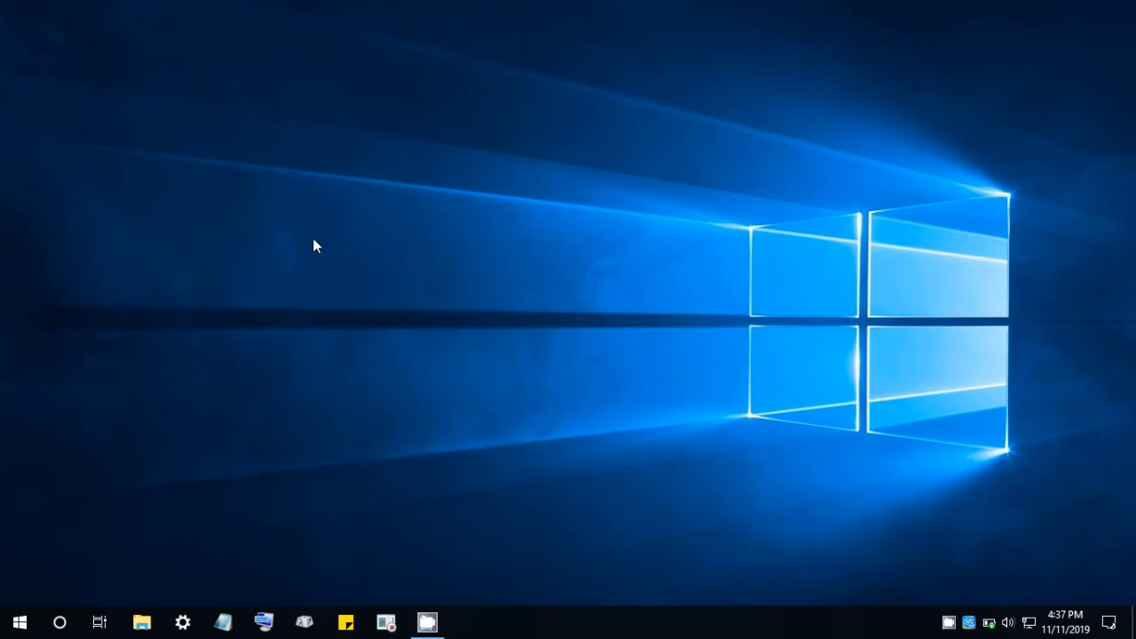
mouse_move(336, 291)
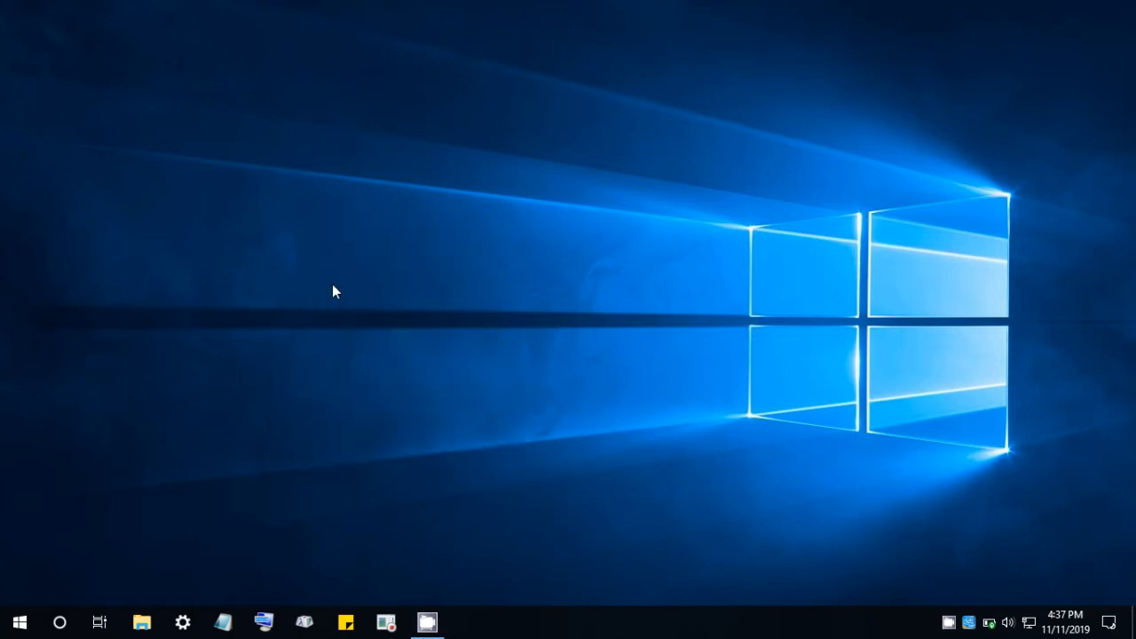
mouse_move(897, 559)
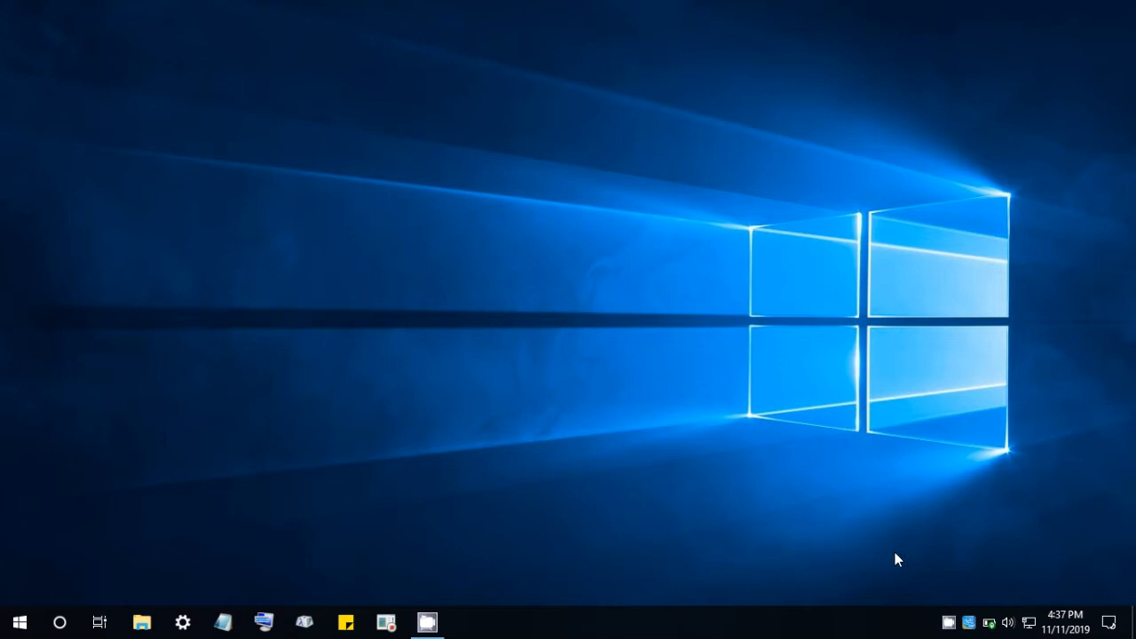
Check the speaker volume from the taskbar, then launch Windows Settings.
left_click(1006, 622)
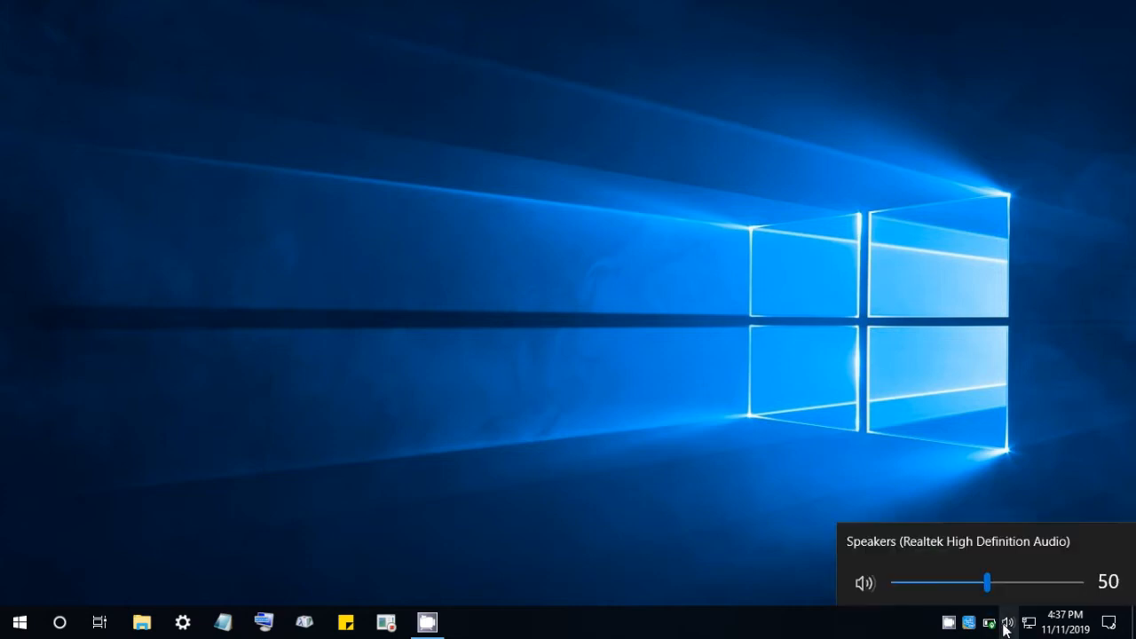
mouse_move(387, 355)
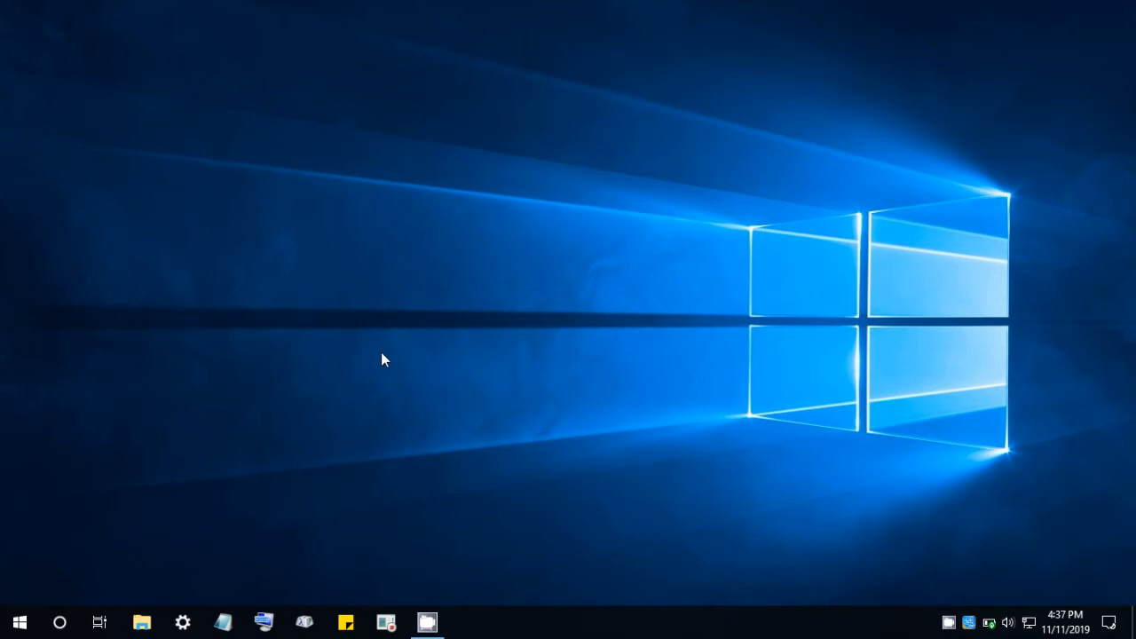
mouse_move(181, 621)
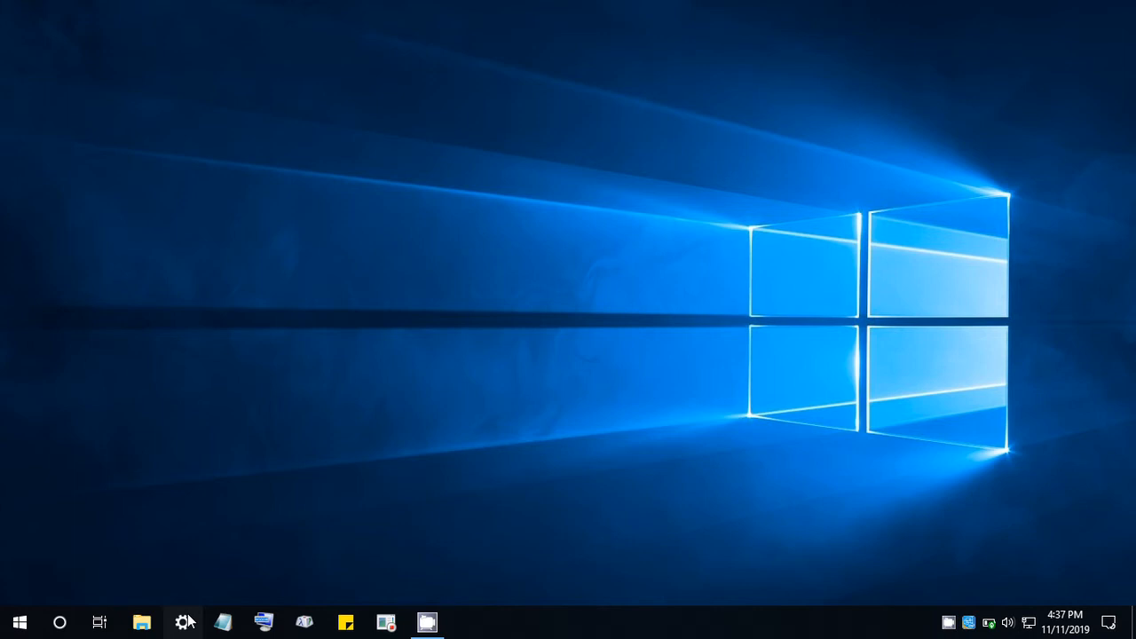
left_click(185, 622)
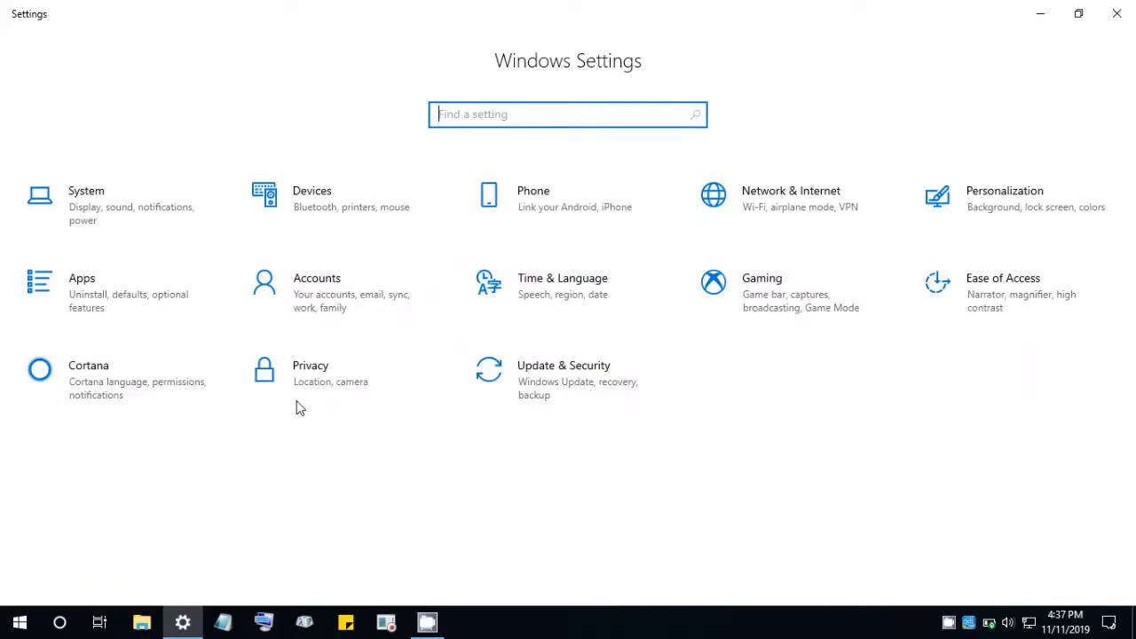
mouse_move(1019, 298)
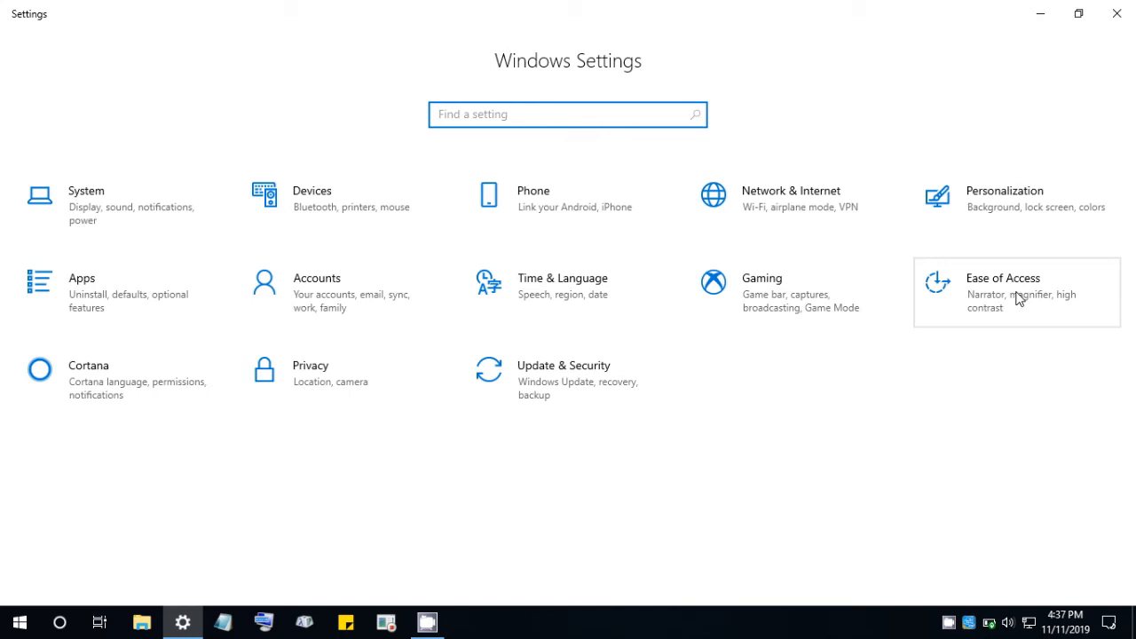
mouse_move(1021, 309)
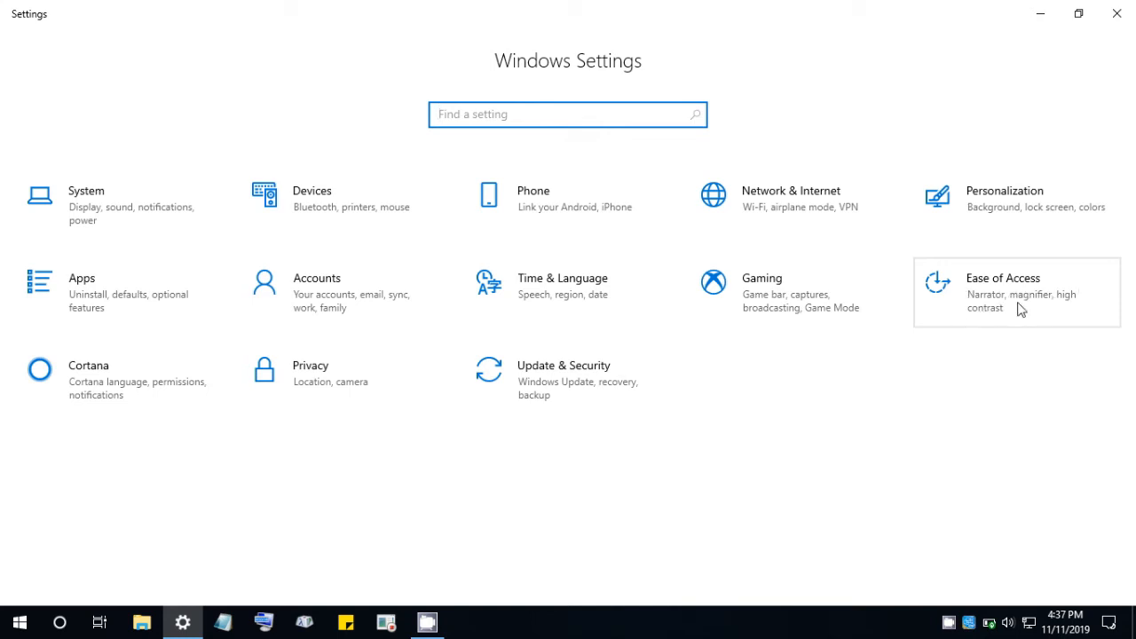
Enter the Ease of Access category and scroll its left pane down.
left_click(1004, 277)
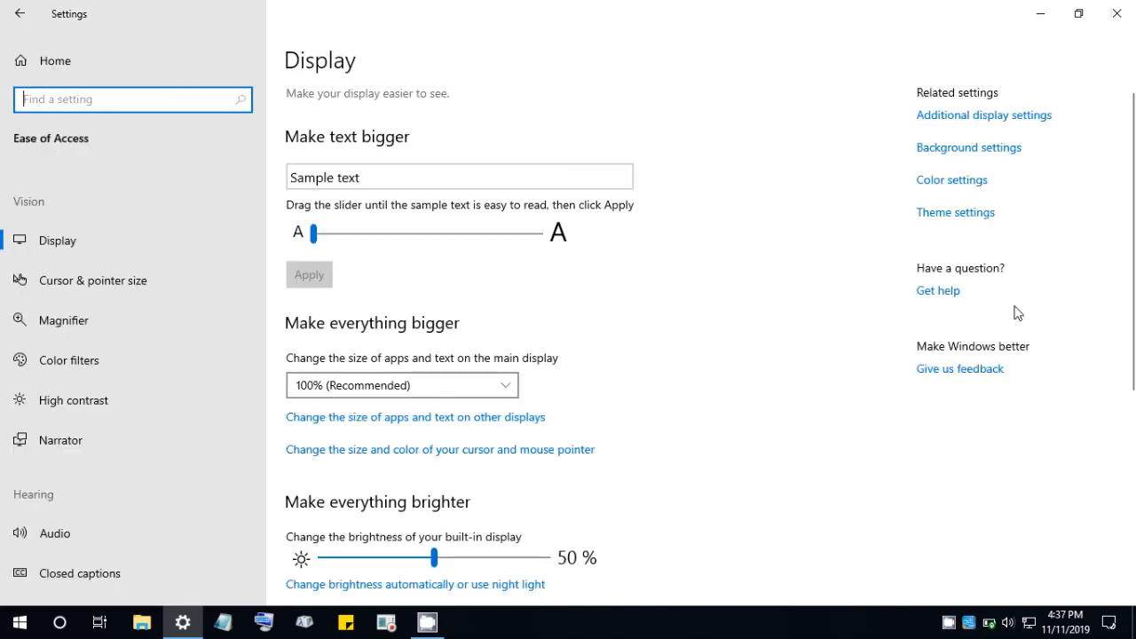
mouse_move(529, 252)
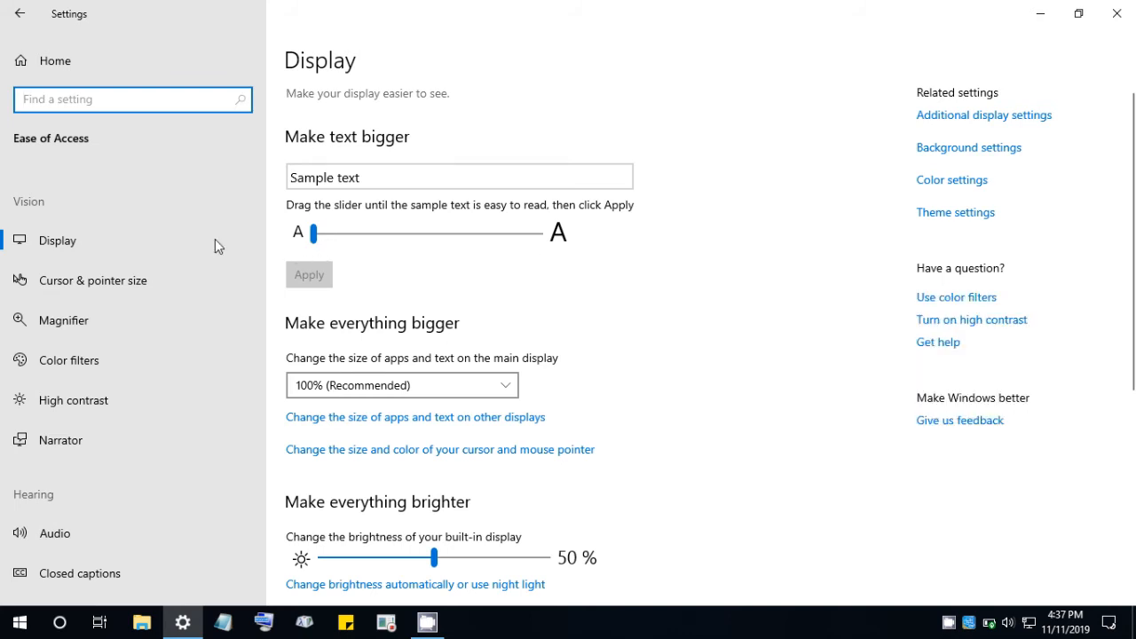
scroll("down", 3)
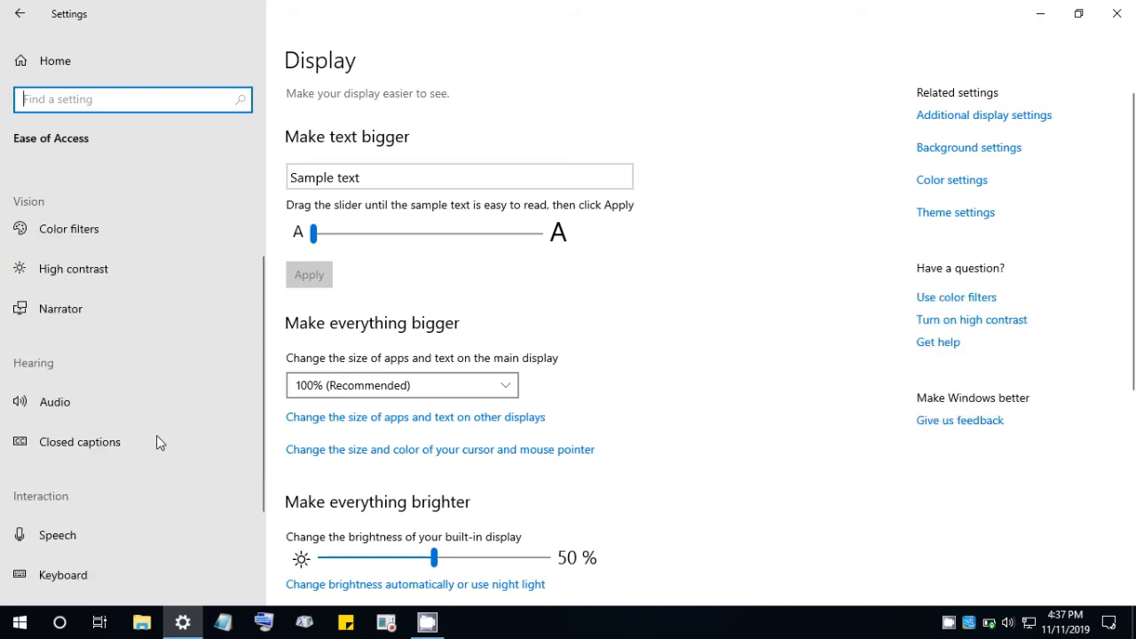
Switch the 'Turn on mono audio' toggle to On on the Audio page.
left_click(53, 401)
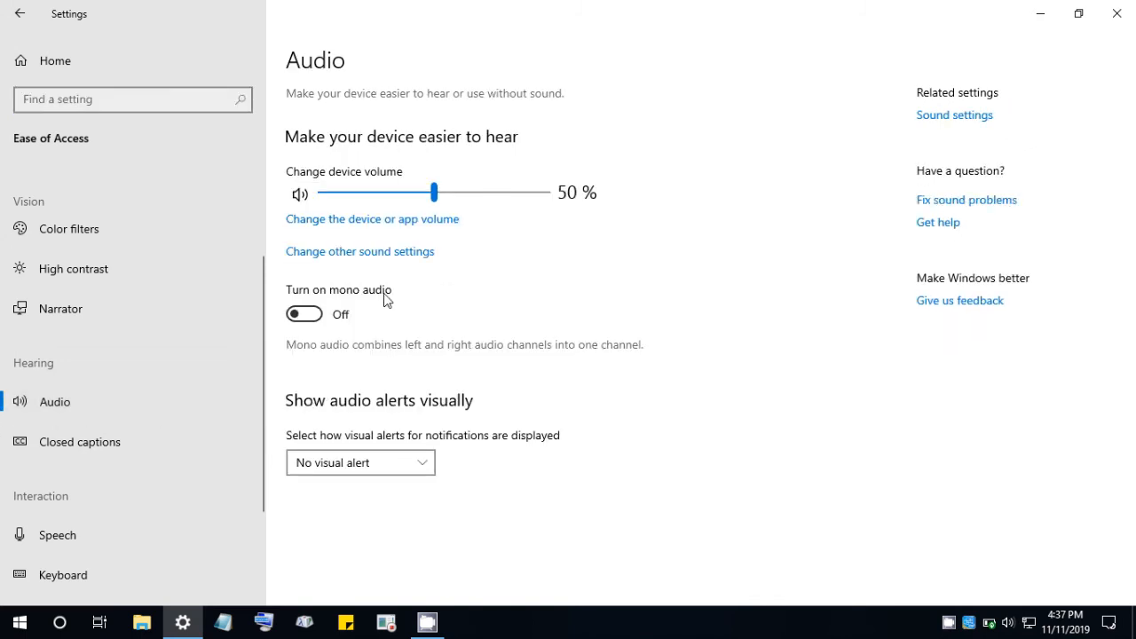
mouse_move(282, 300)
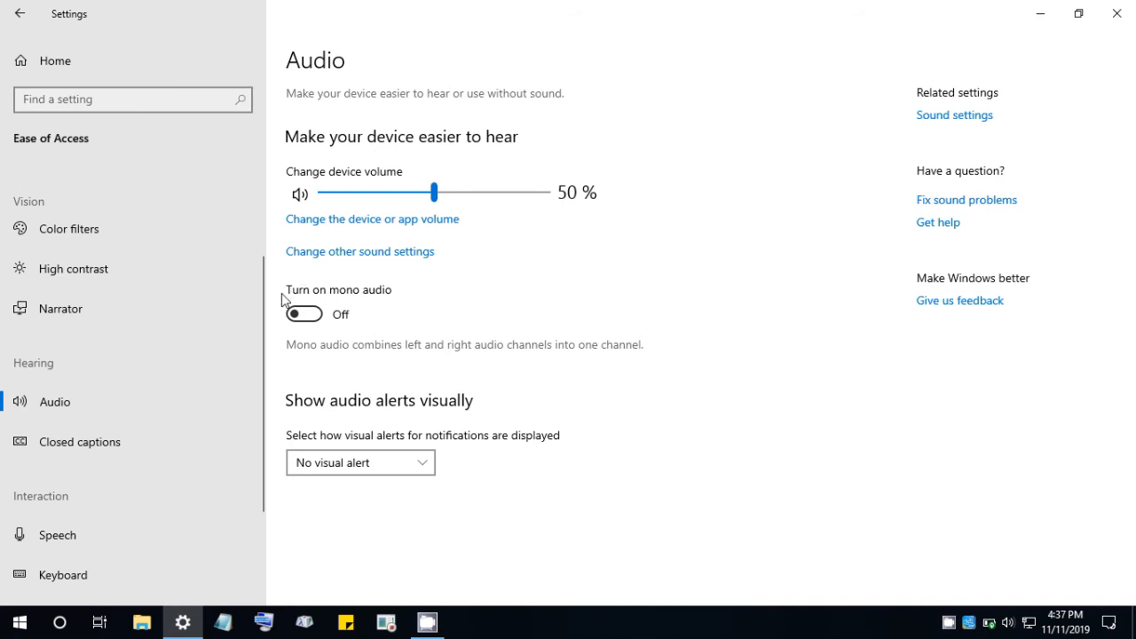
mouse_move(359, 303)
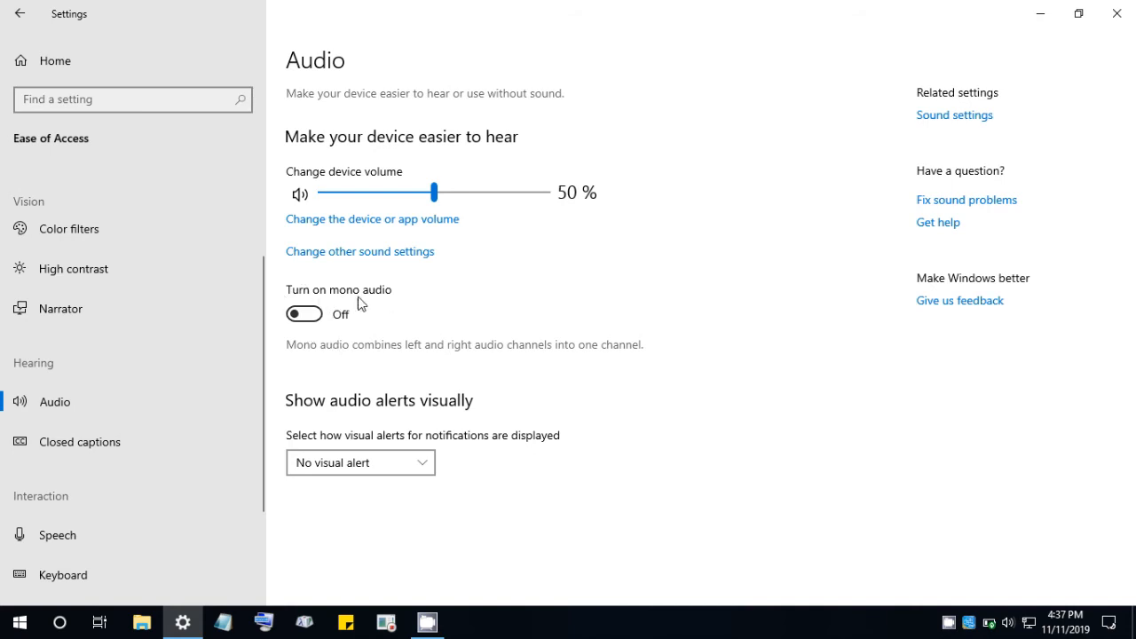
left_click(304, 312)
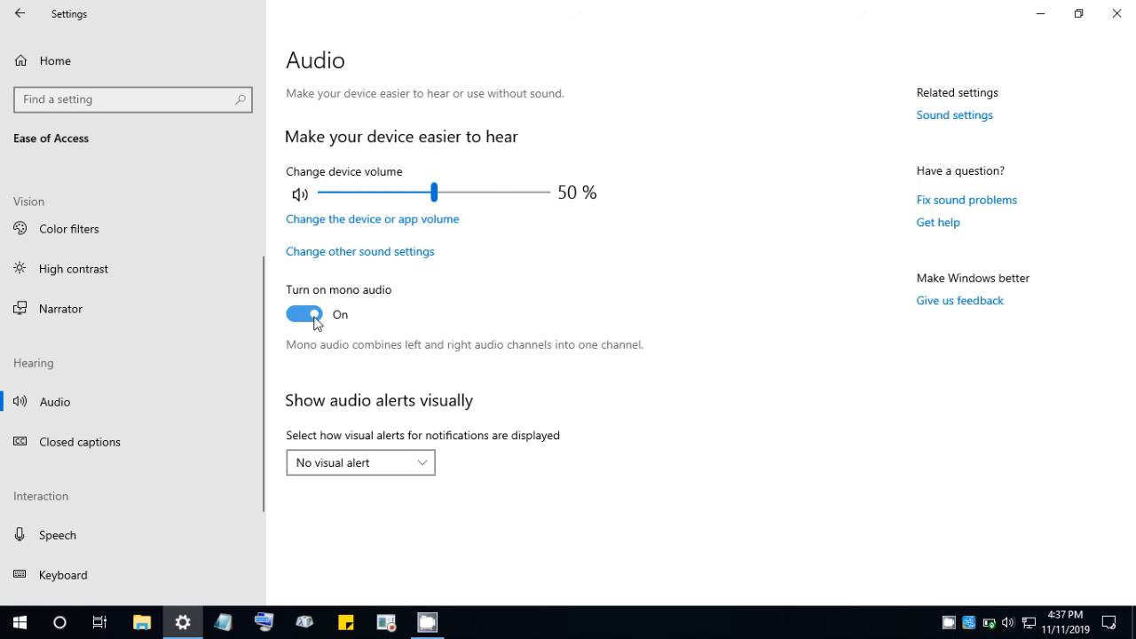
left_click(1077, 12)
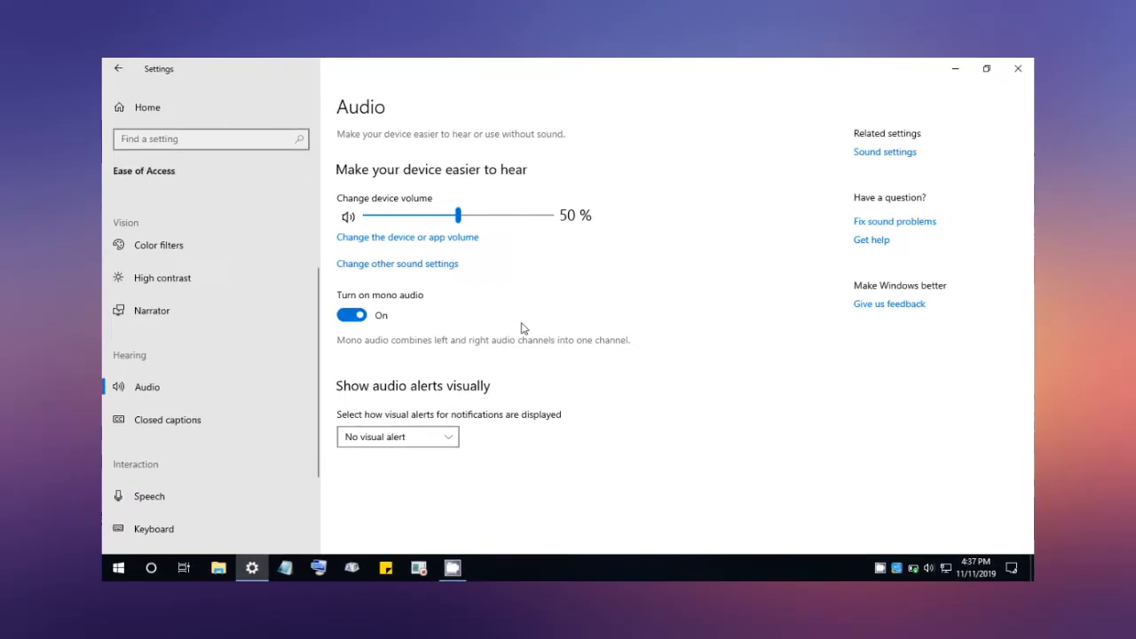